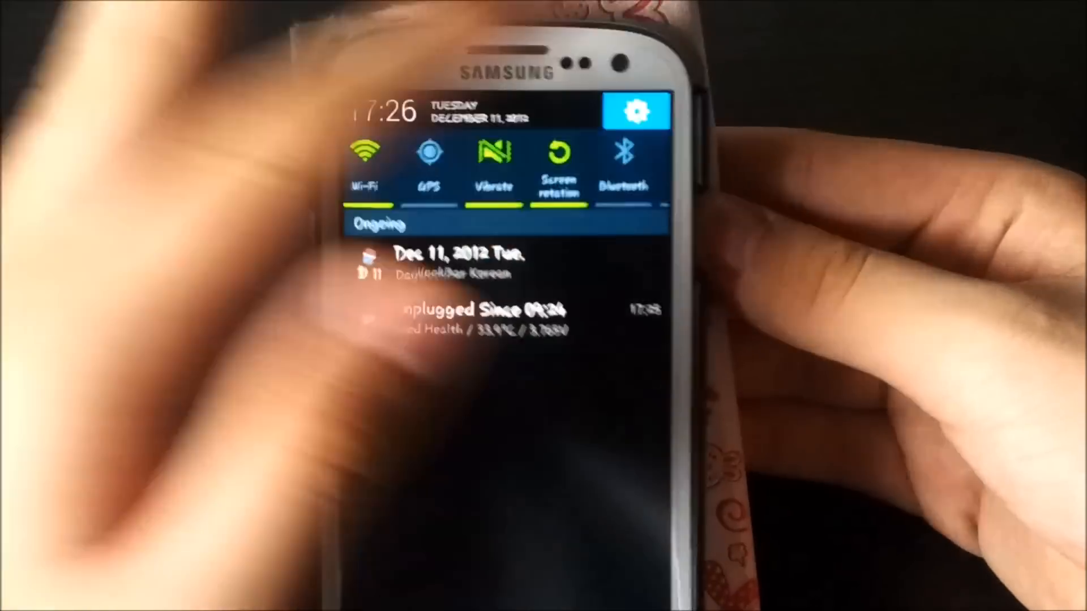
Step: View About device showing Android 4.1.2 on GT-I9300, then return to the Settings list
click(635, 112)
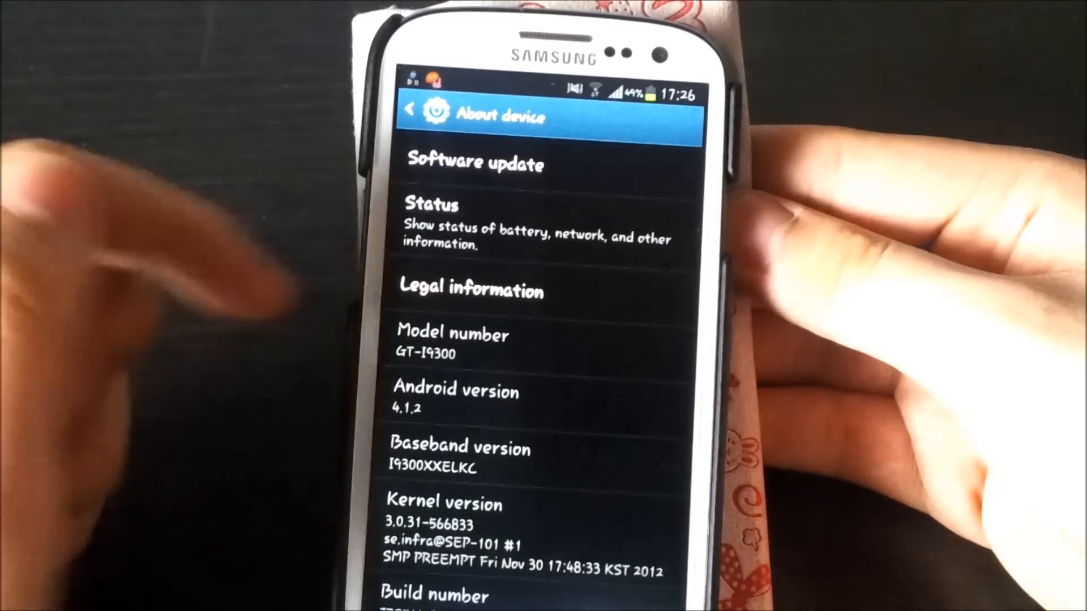
click(454, 402)
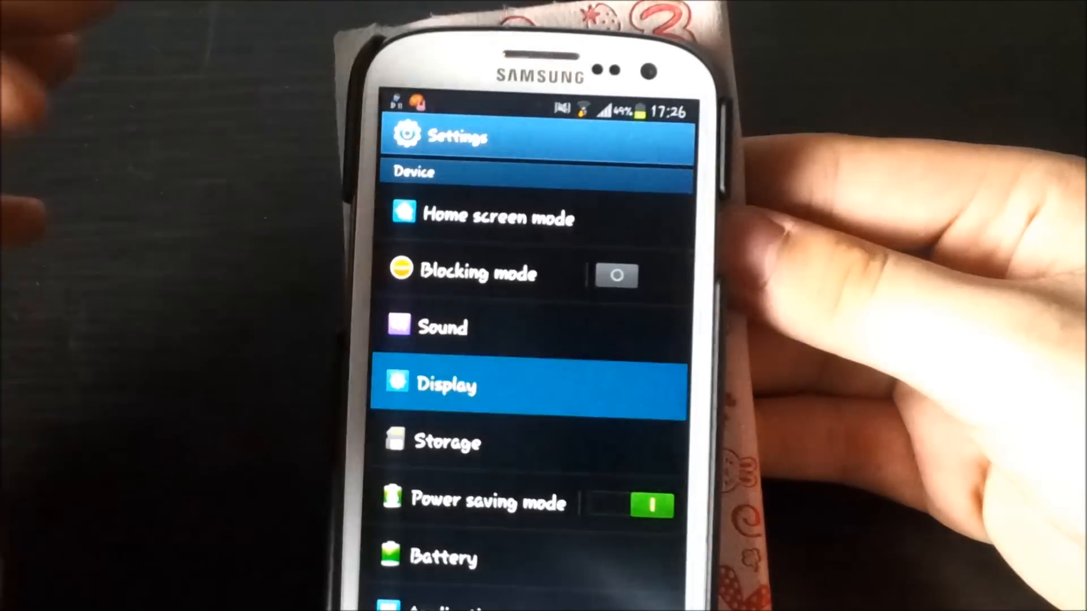
Step: View the notification panel's quick setting buttons layout under Display settings
click(449, 383)
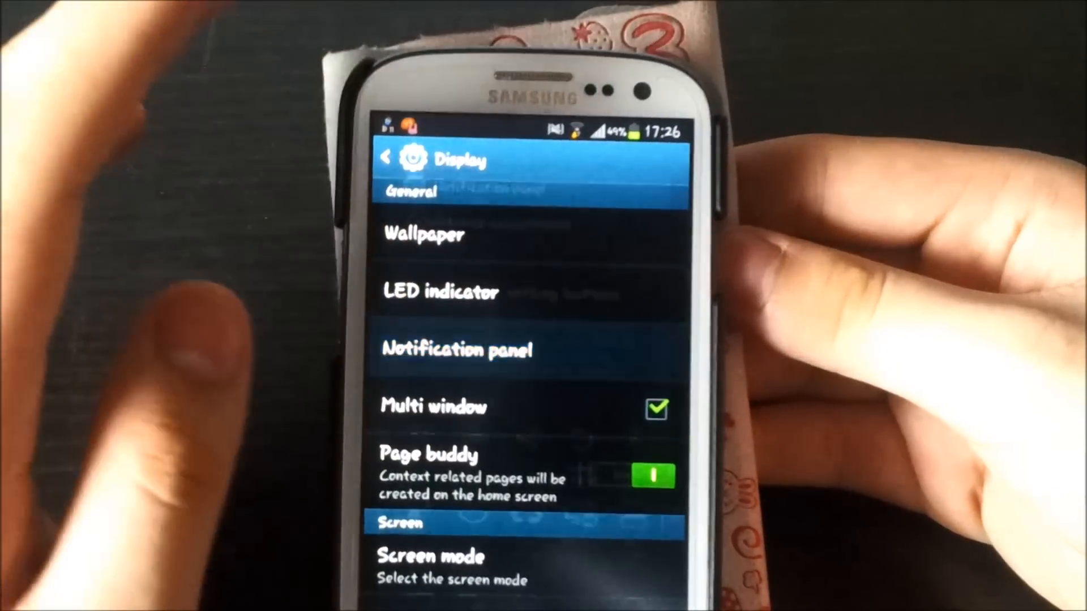
click(457, 349)
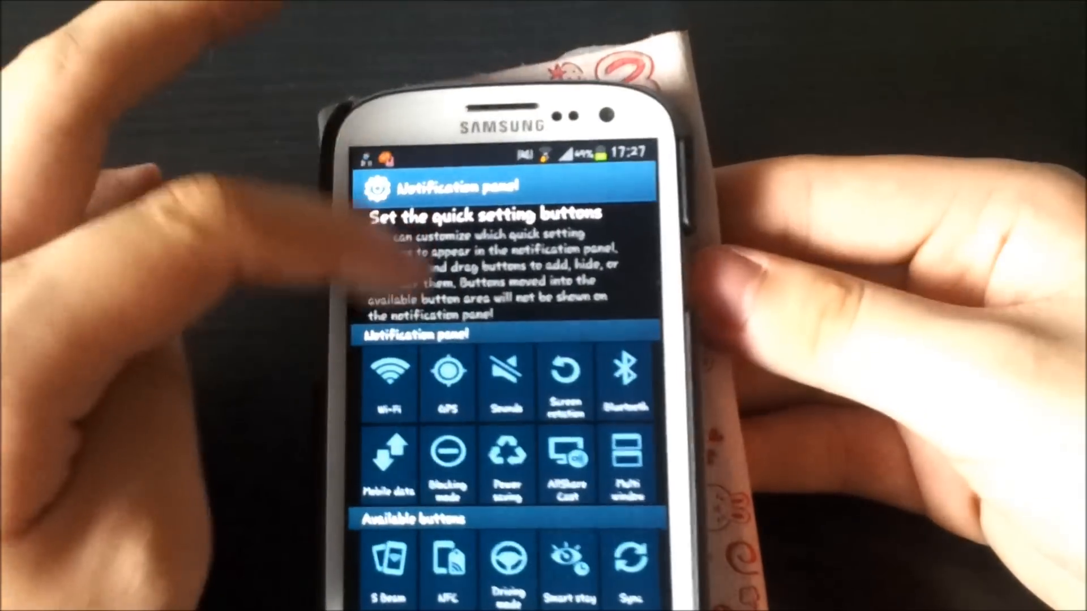
scroll(down, 3)
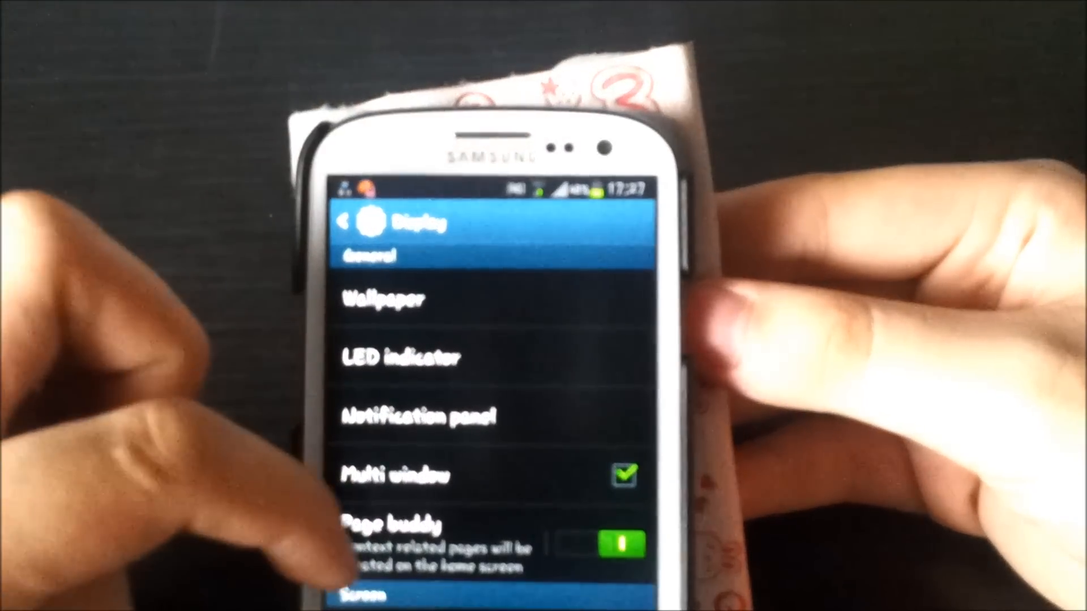
Step: View Page buddy settings, then the Smart rotation help screen under Features
click(395, 533)
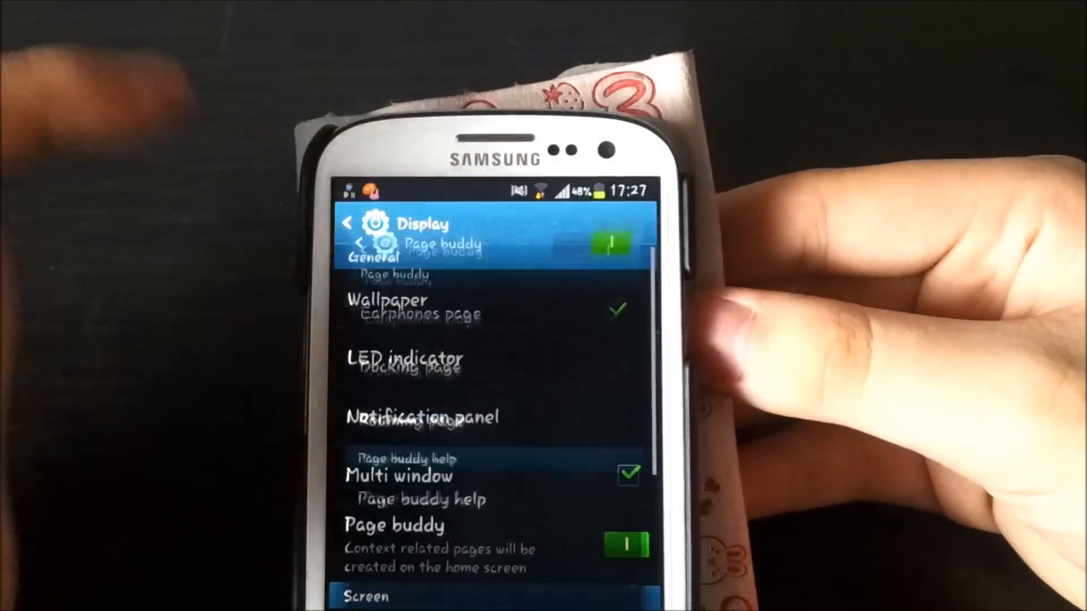
scroll(down, 3)
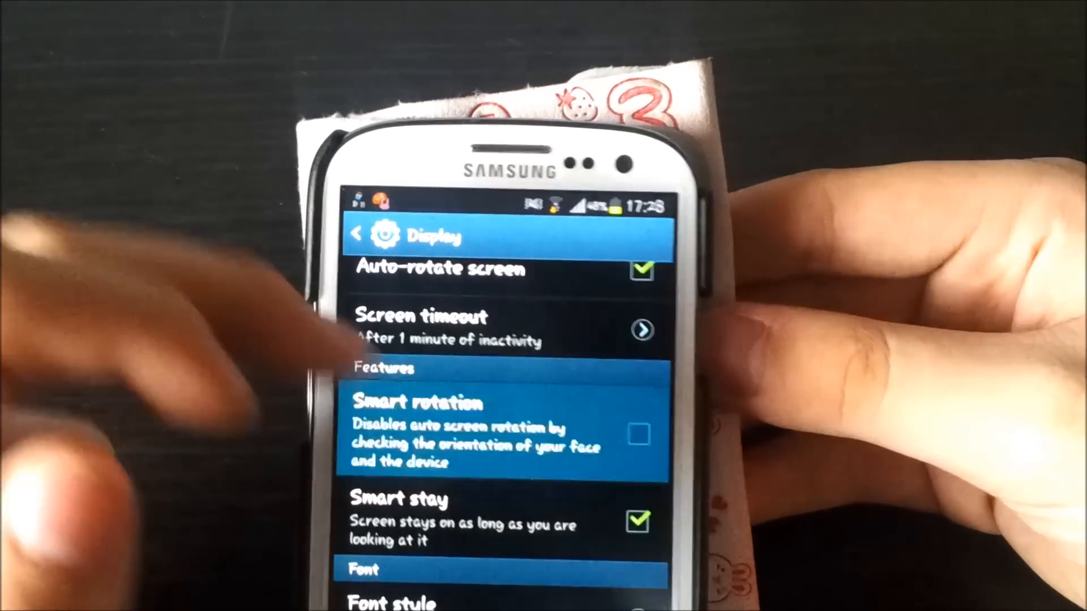
click(415, 402)
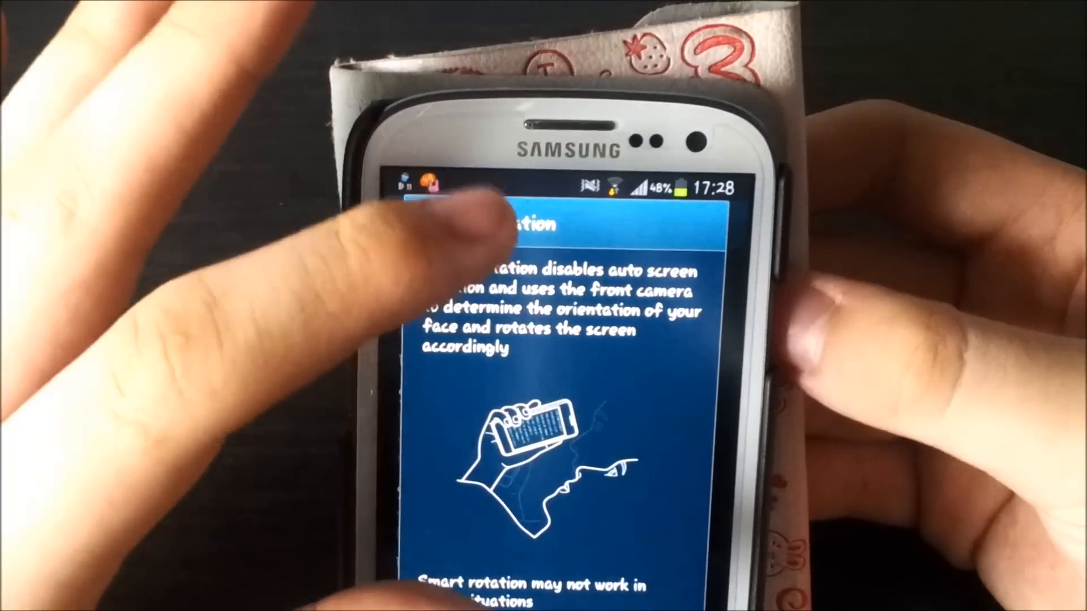
scroll(down, 3)
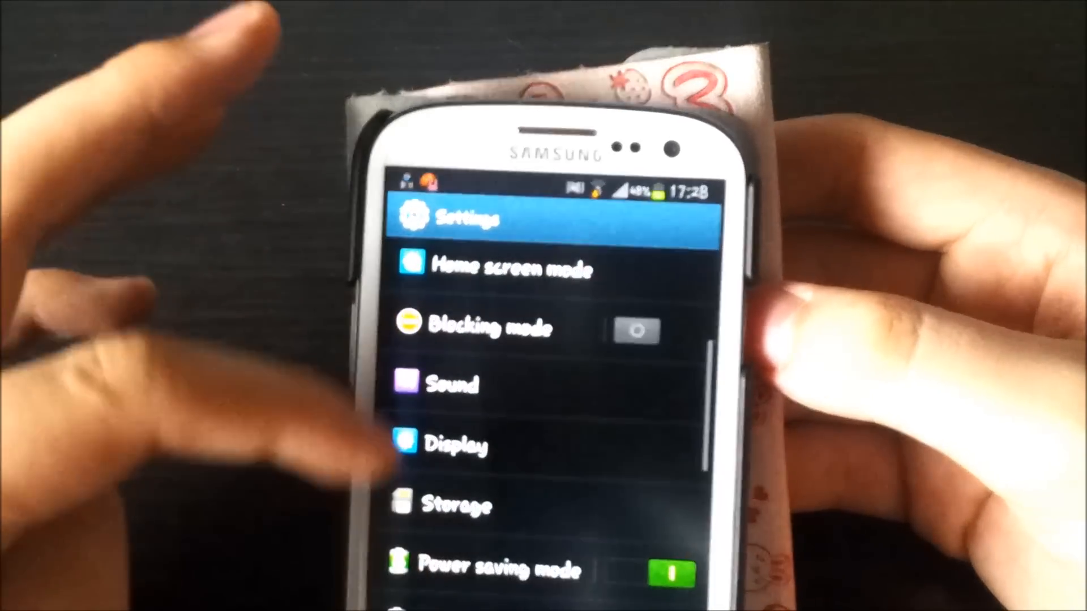
Step: Enable the Information ticker in Lock screen options under Personal settings
scroll(down, 3)
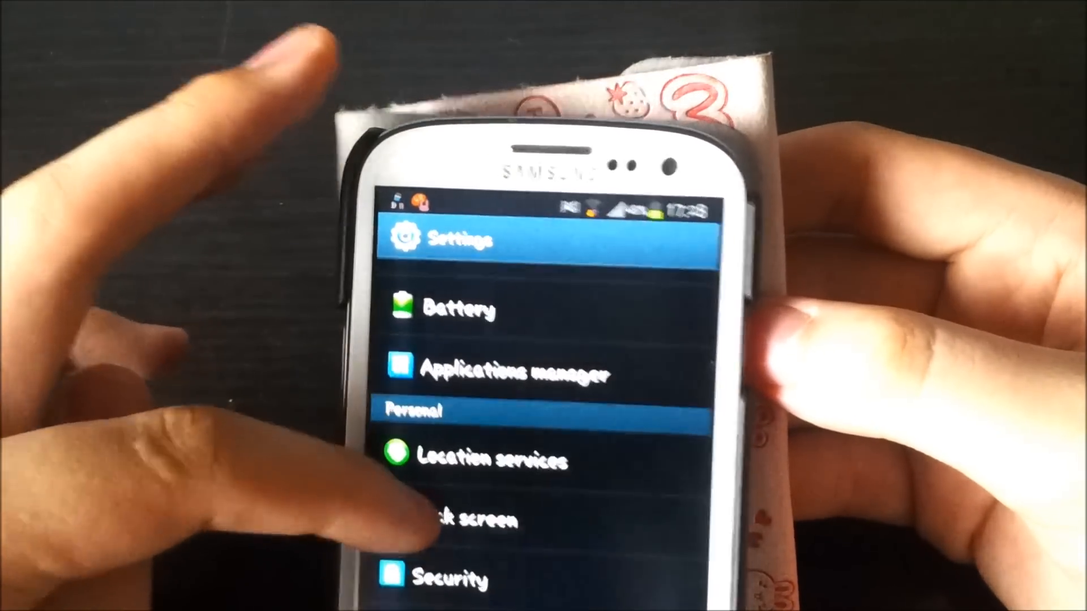
click(471, 519)
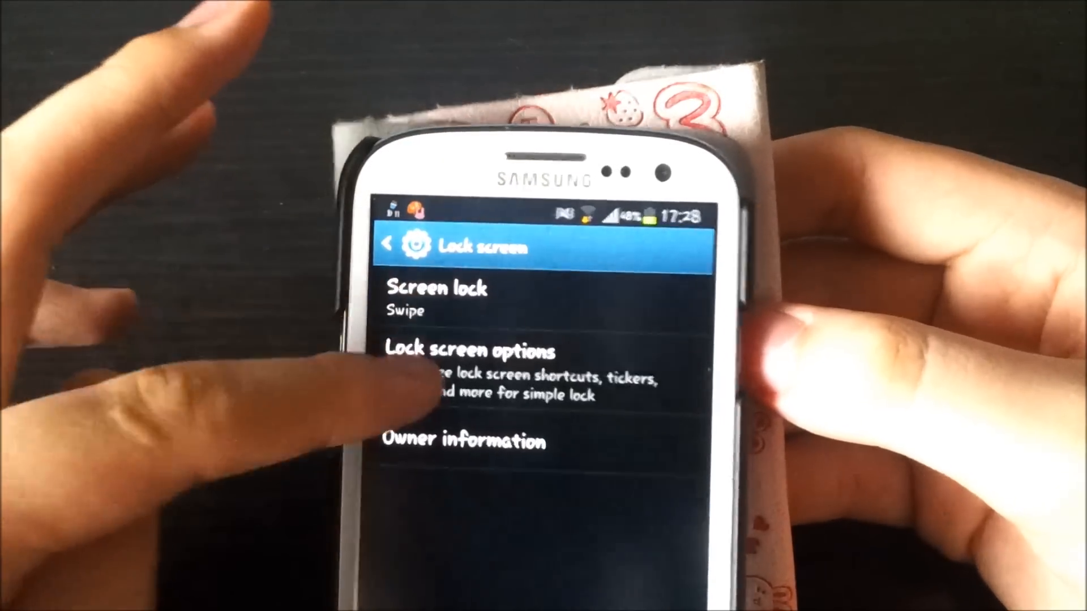
click(471, 349)
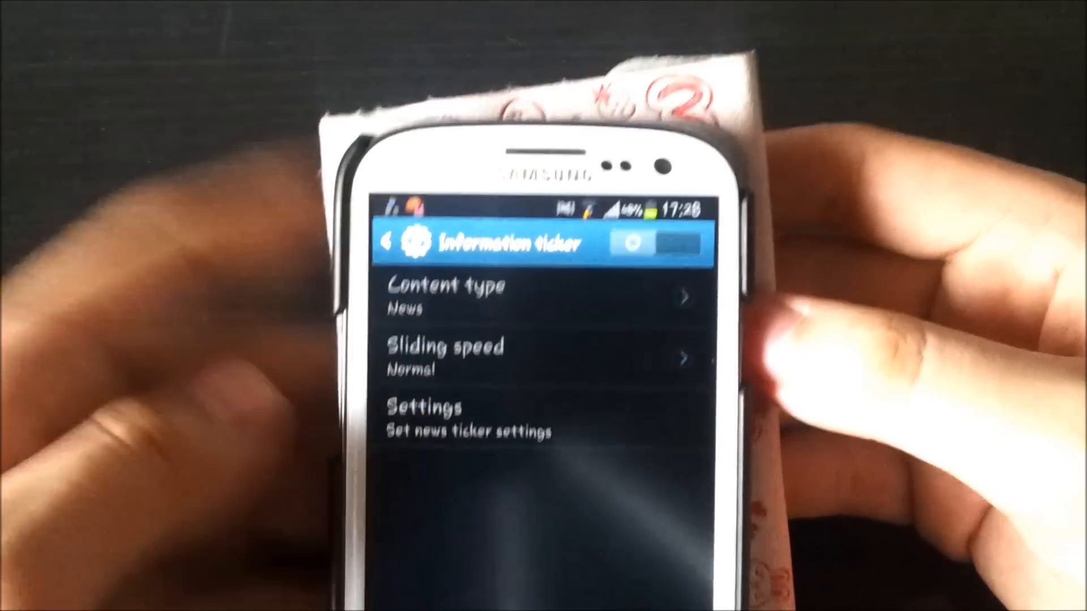
click(658, 239)
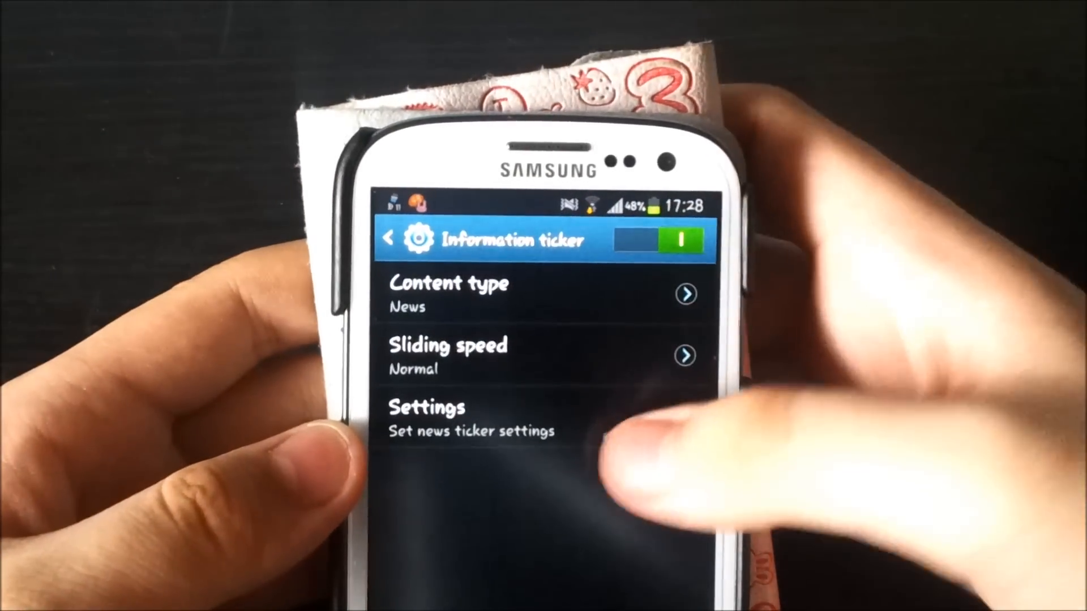
click(427, 416)
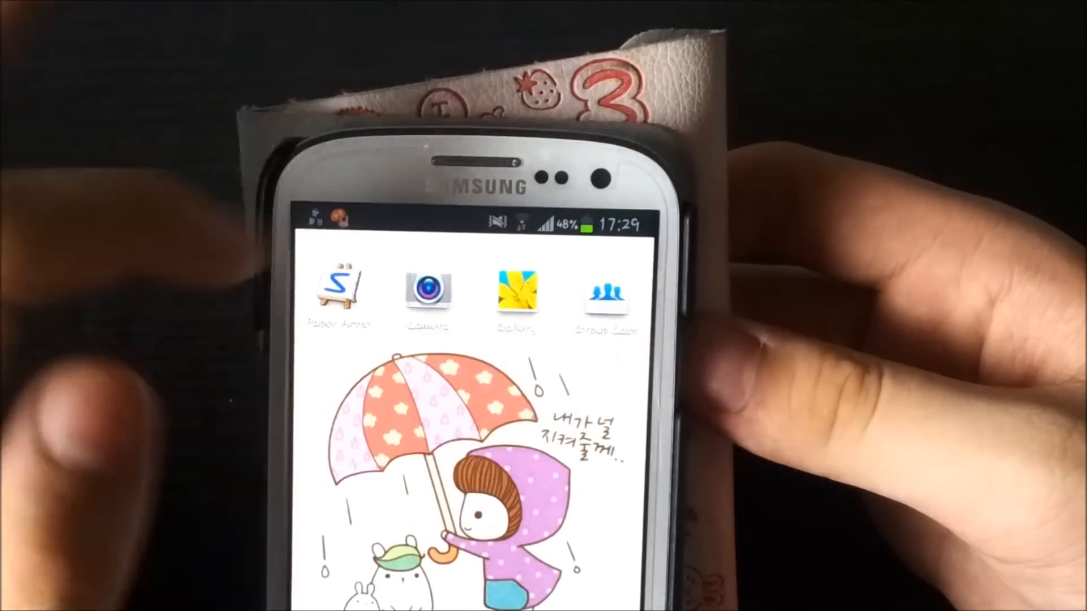
Step: Launch Group Cast and join the presentation.ppt sharing session
click(606, 291)
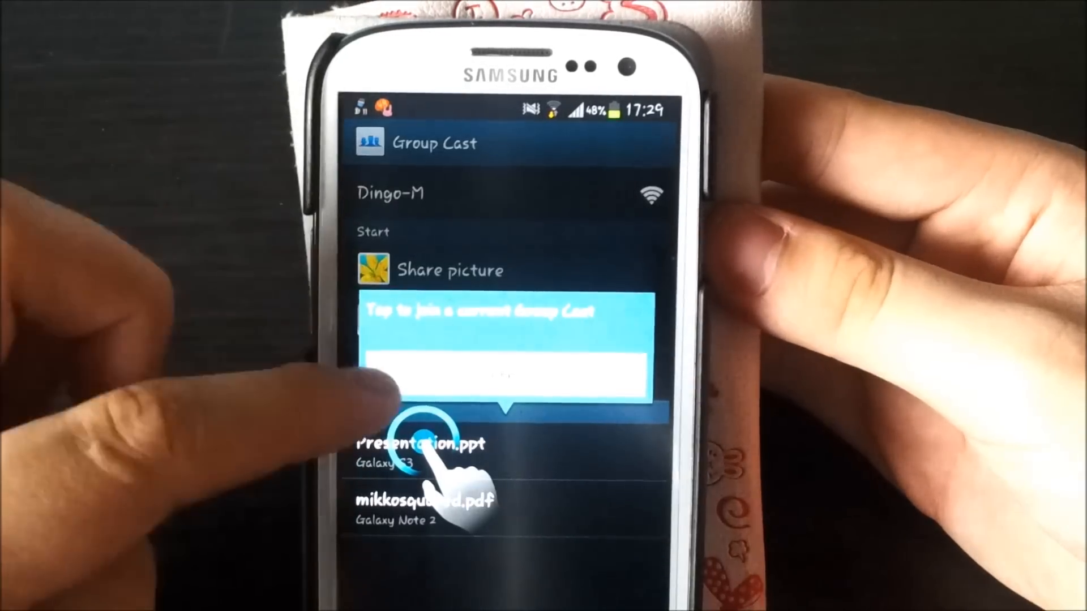
click(421, 444)
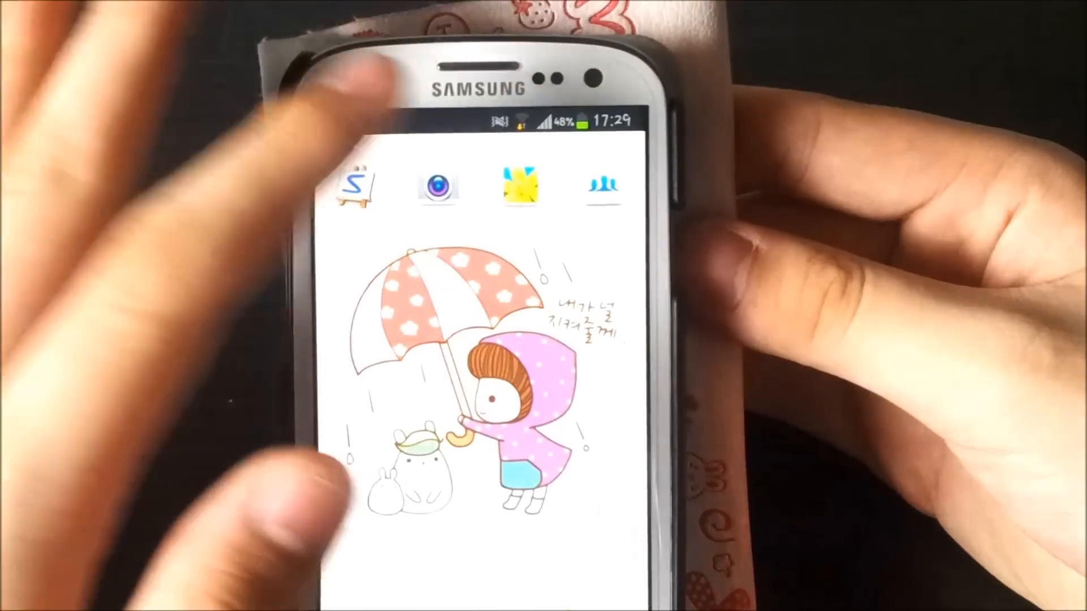
Step: Launch Paper Artist from the home screen to show its drawing canvas
click(358, 187)
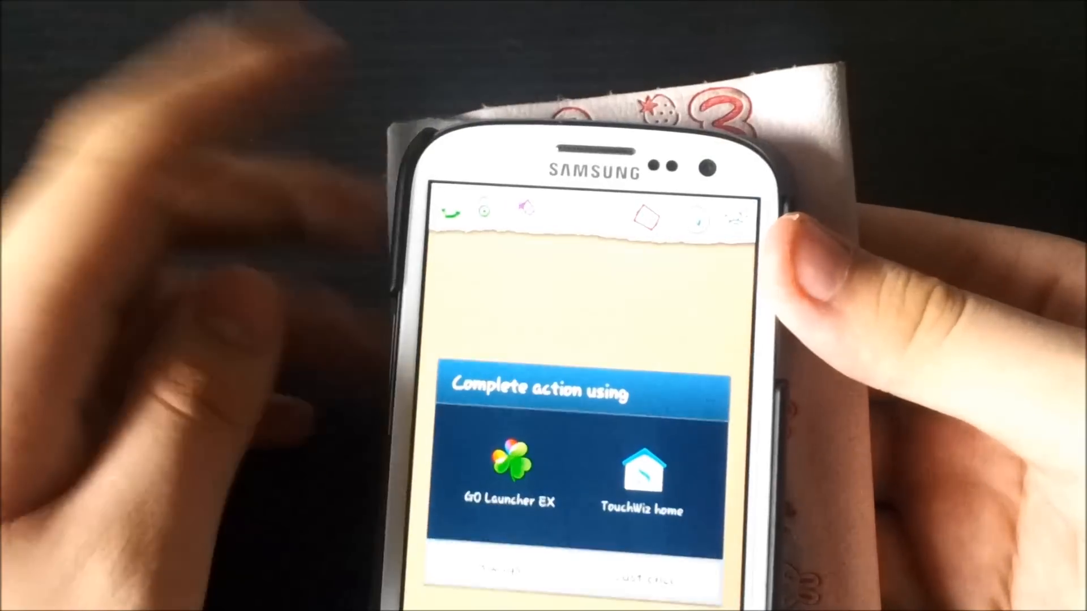
Step: Go home via TouchWiz home, launch Gallery and browse the photo albums
click(643, 478)
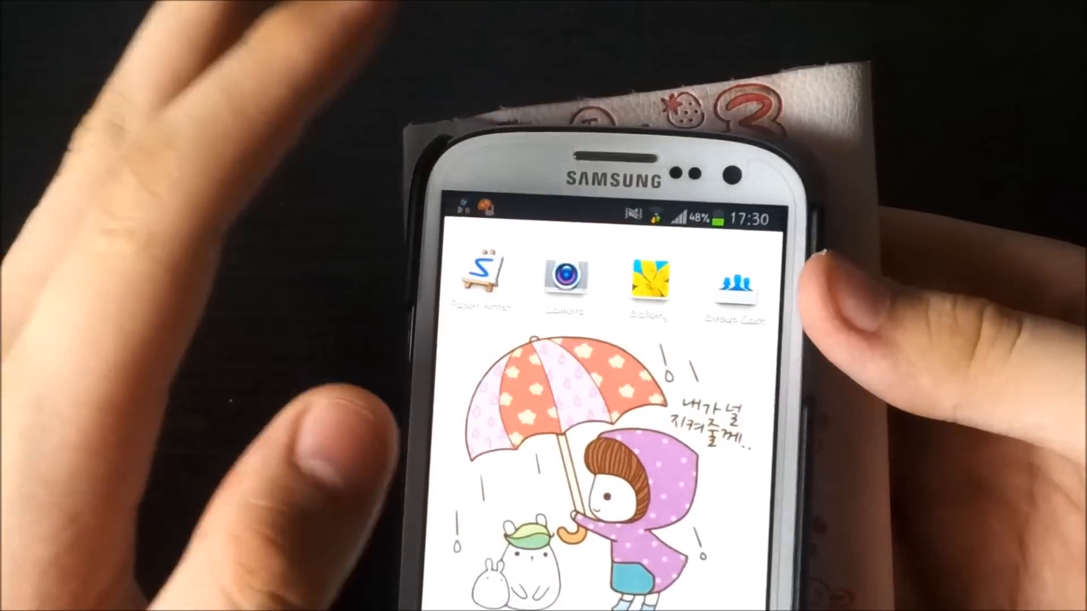
click(646, 284)
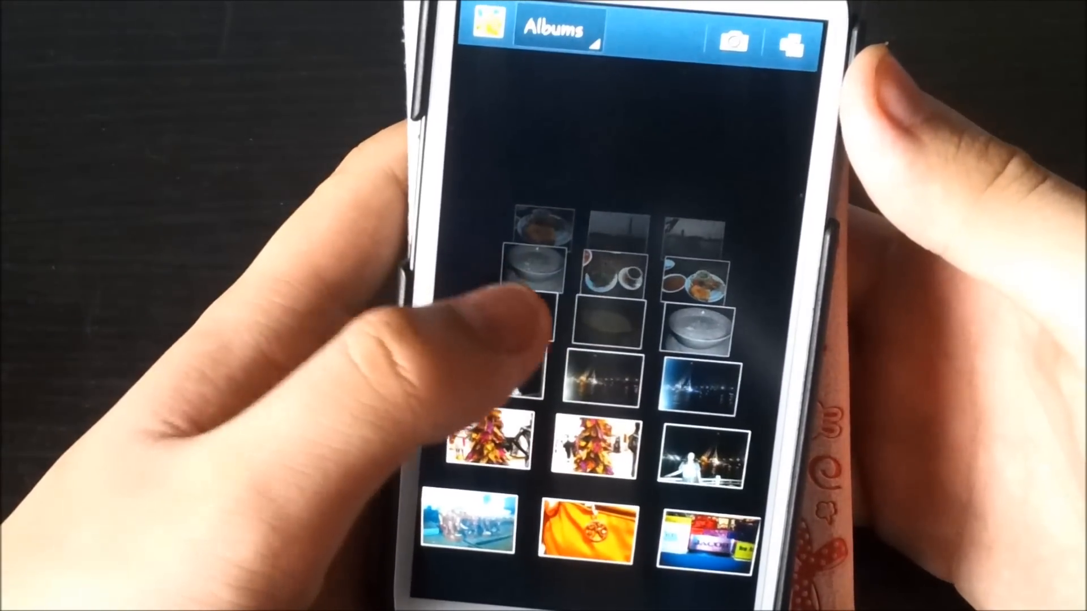
scroll(down, 3)
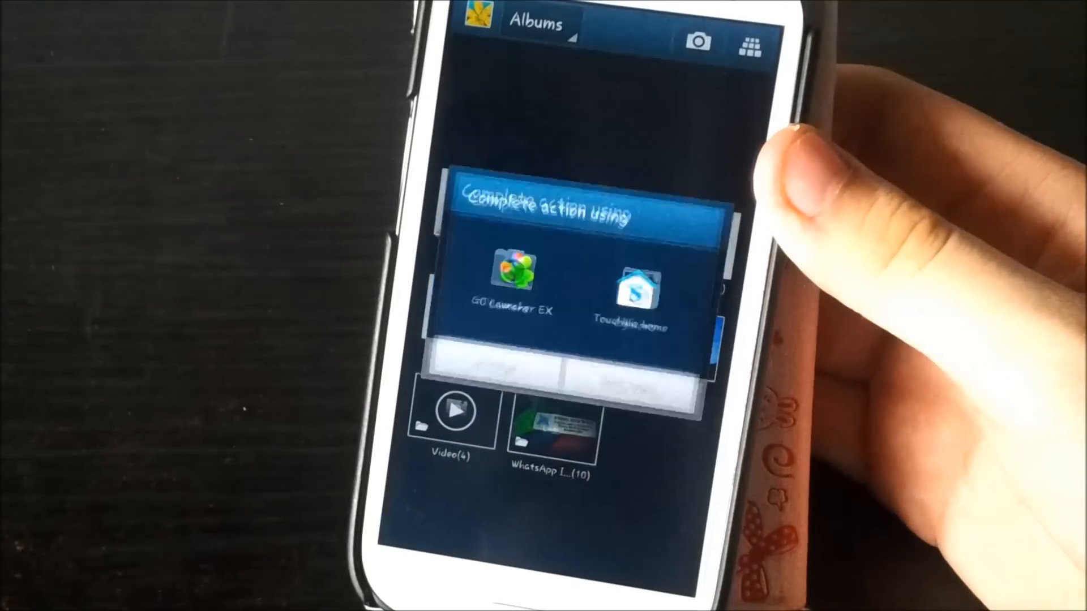
Step: Leave Gallery, choosing TouchWiz home as launcher just this once
click(633, 291)
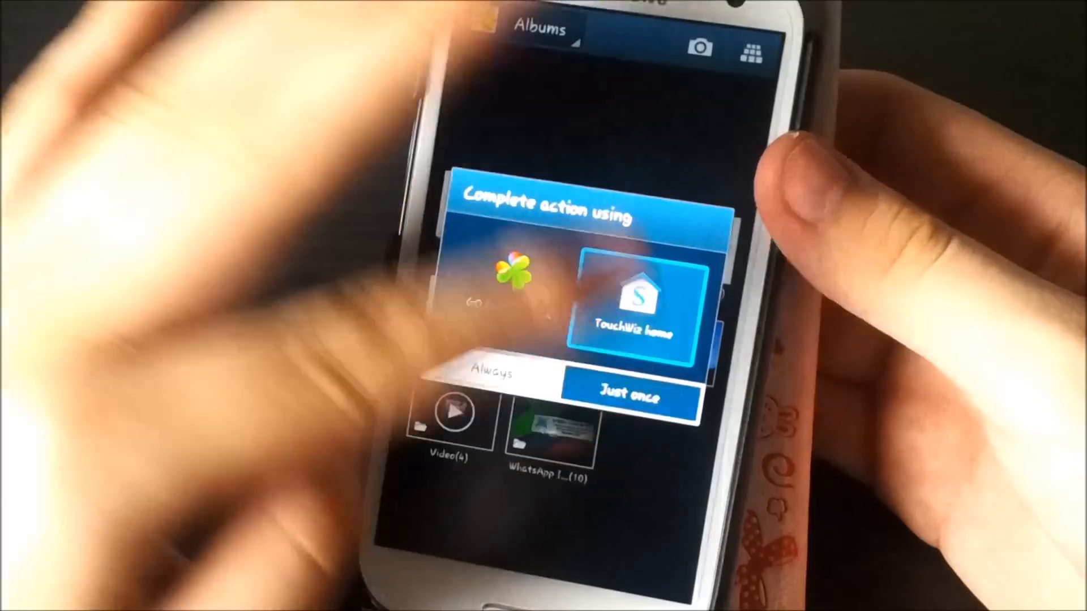
click(629, 396)
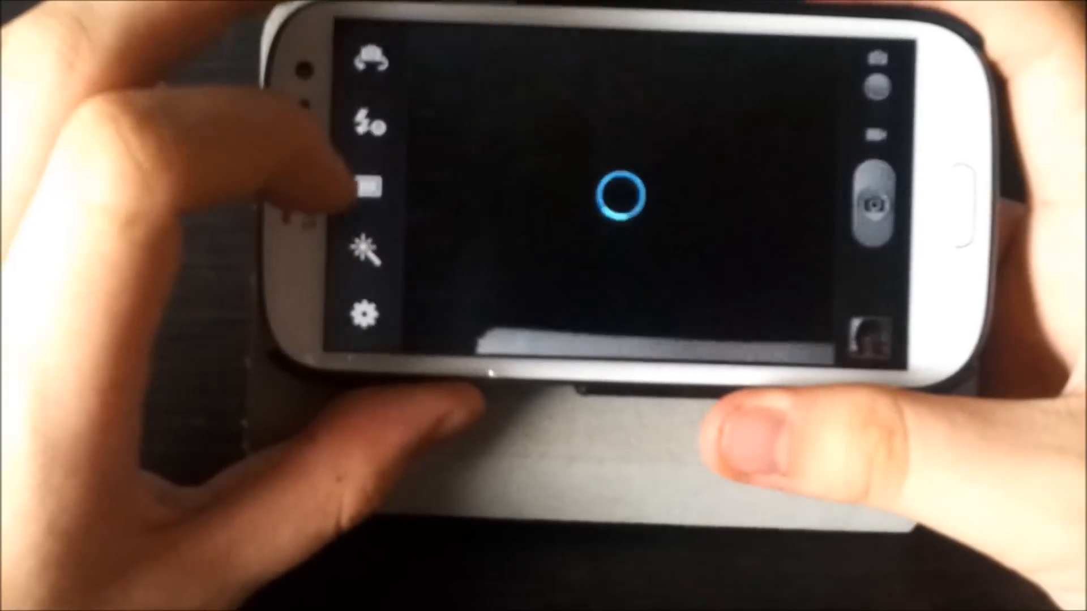
Step: Look over Camera settings including Burst shot, Self-portrait, Flash and Shooting mode
click(366, 313)
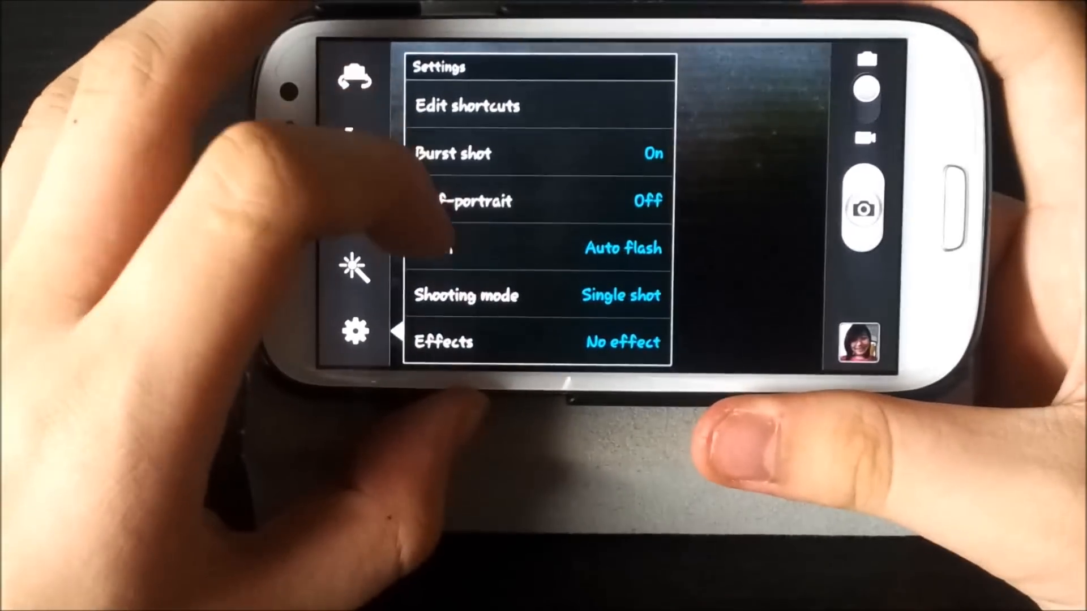
scroll(down, 3)
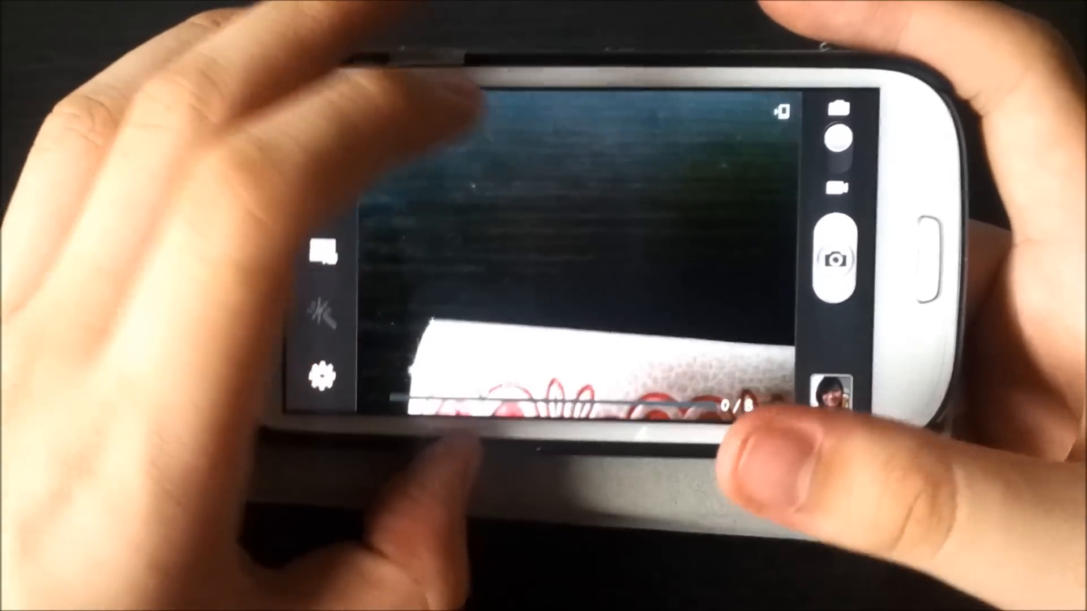
click(323, 375)
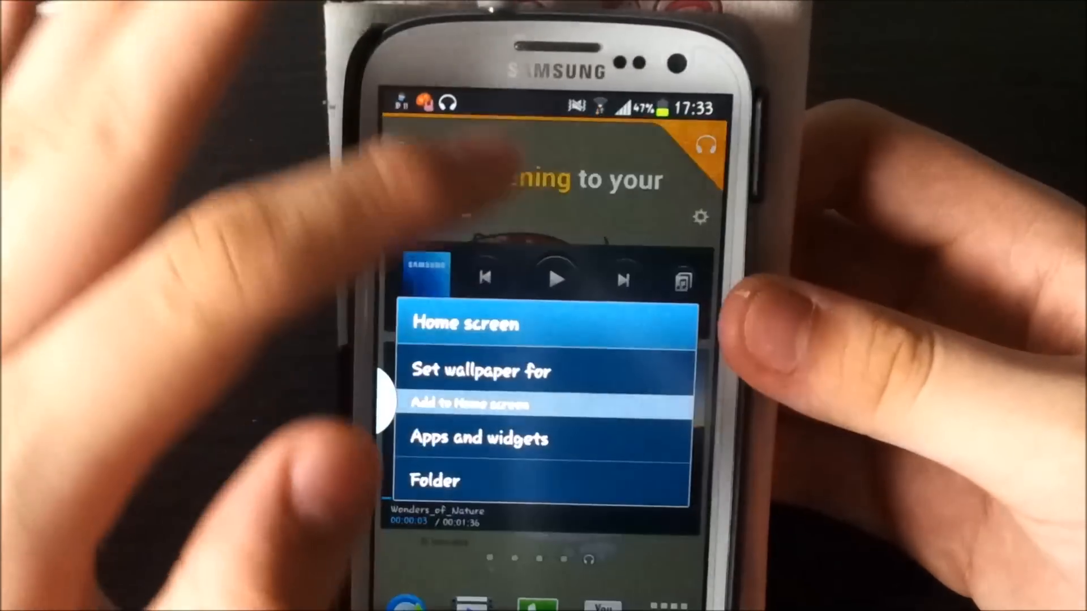
Step: Dismiss the Home screen menu, stop the Wonders_of_Nature video and play Over the horizon
click(471, 404)
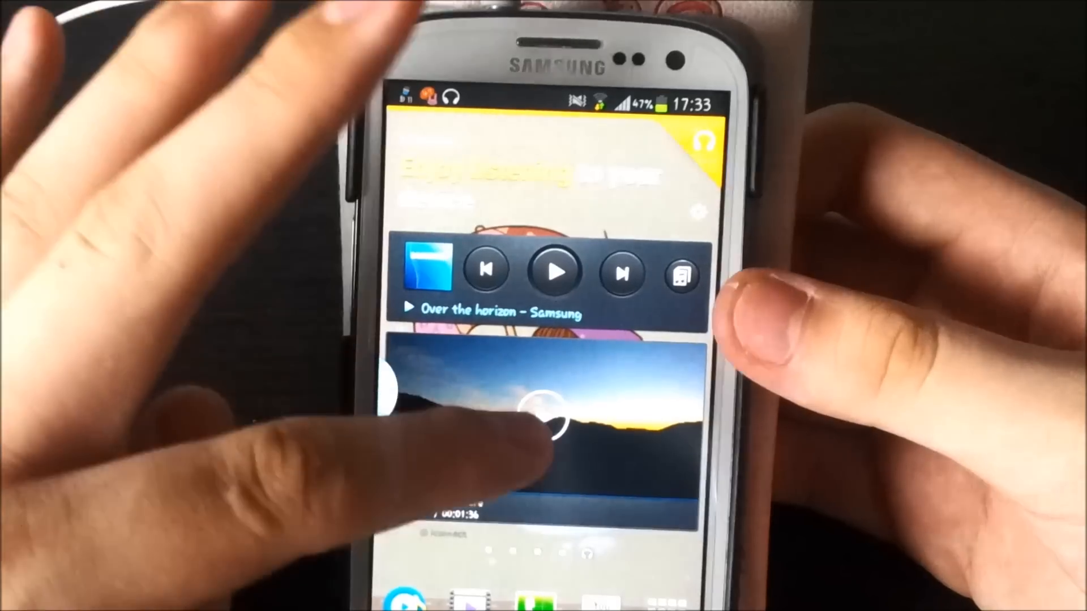
click(545, 419)
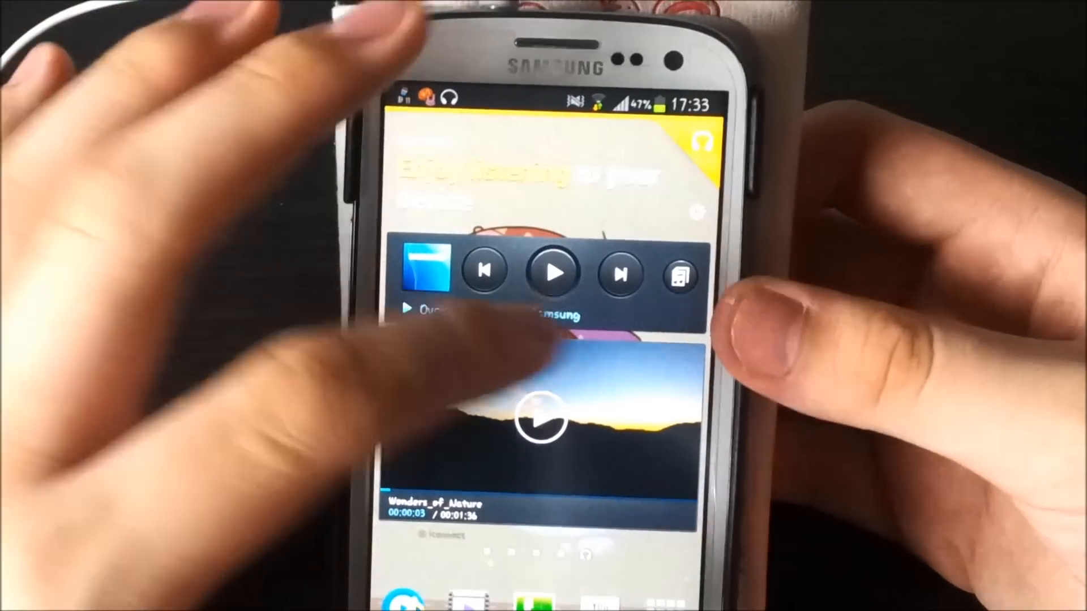
click(554, 274)
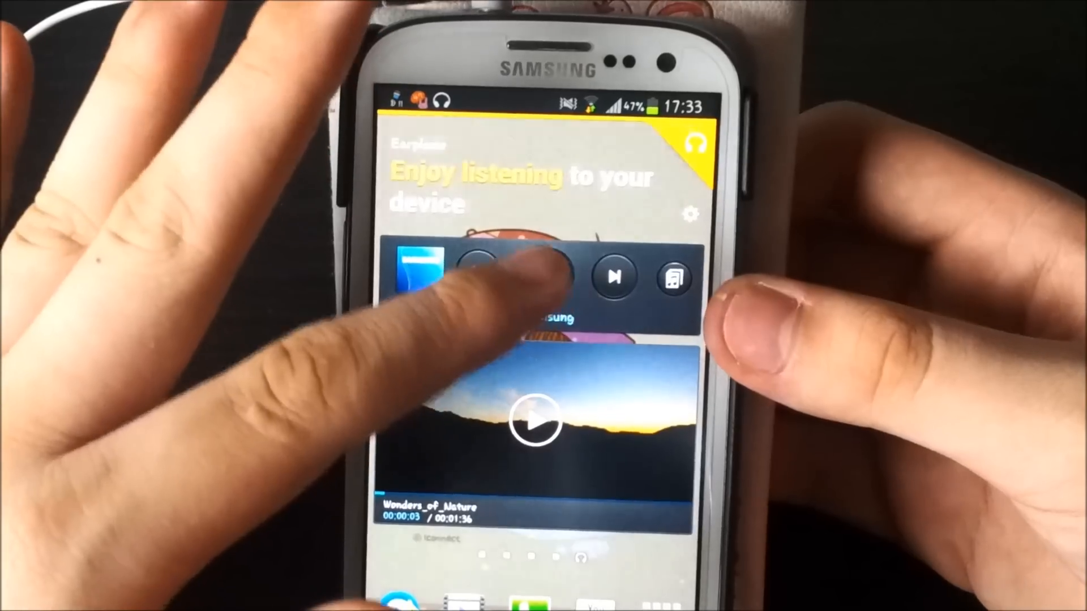
click(537, 275)
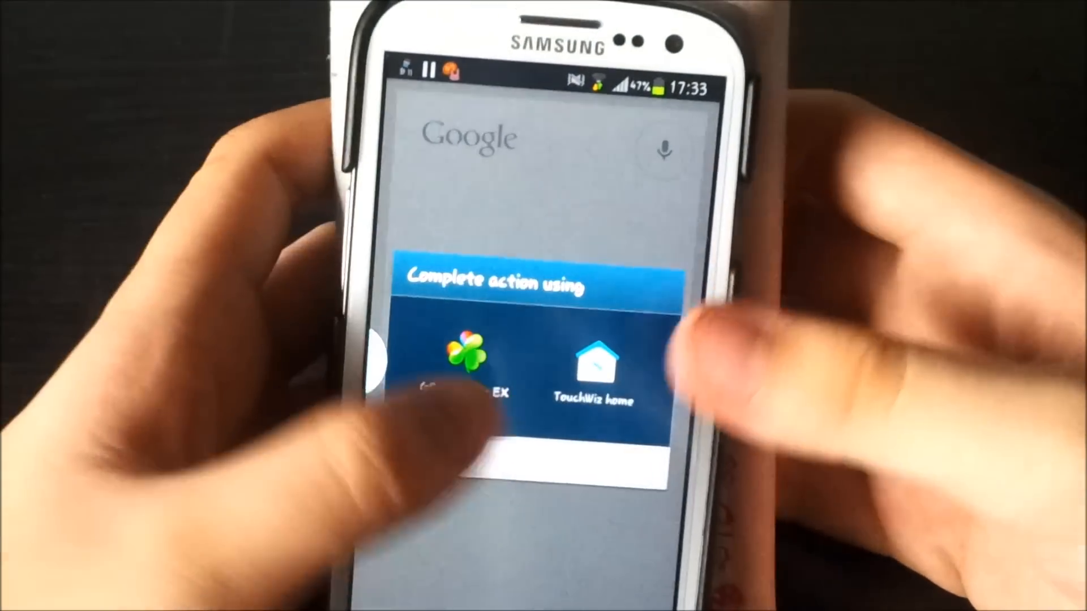
Step: Choose TouchWiz home just once to return to the umbrella-wallpaper home screen
click(597, 375)
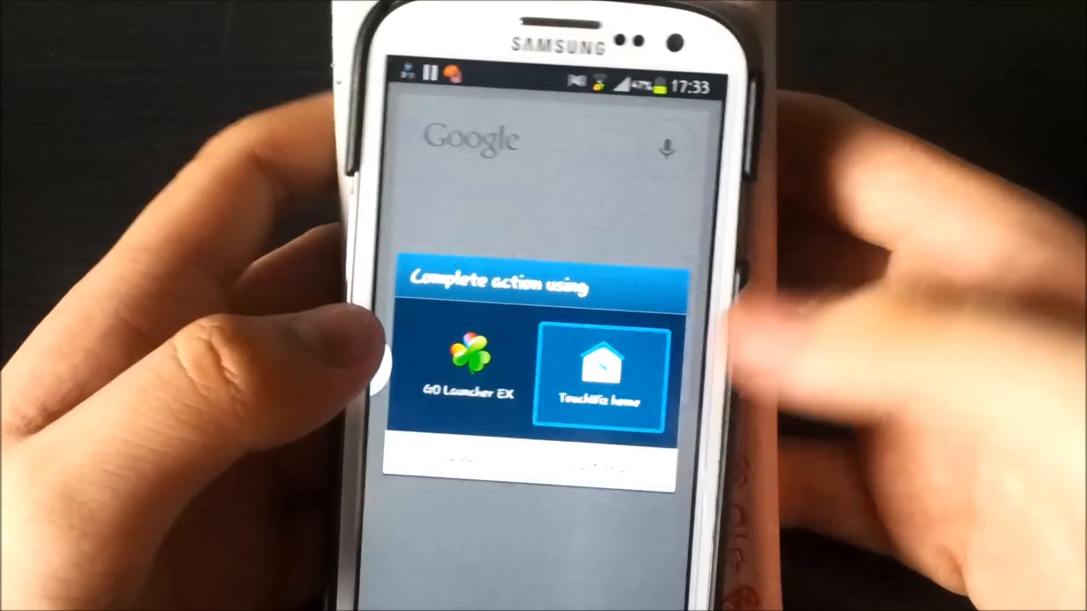
click(598, 375)
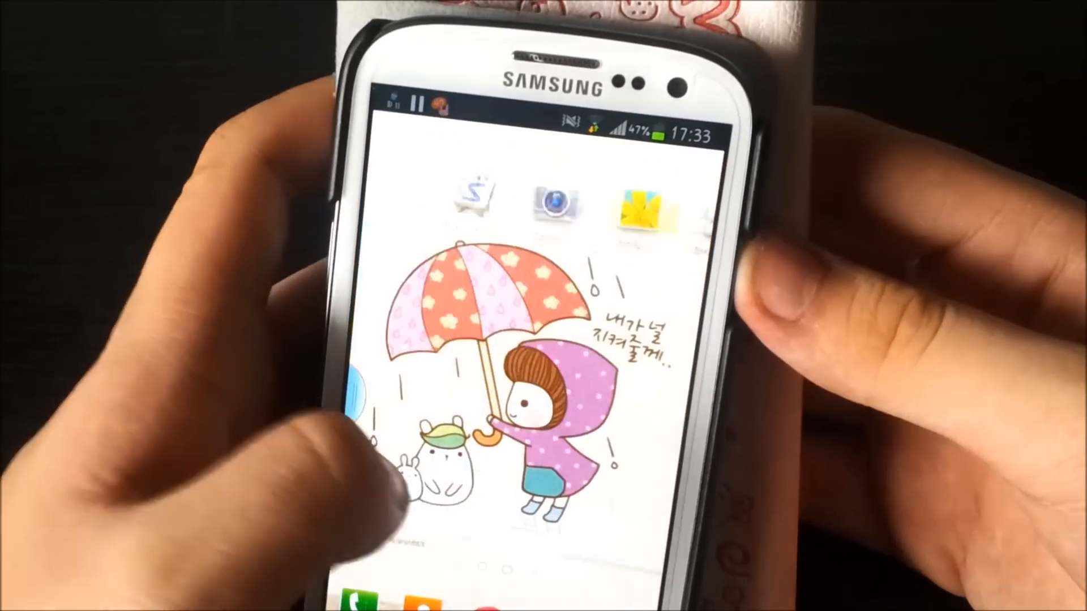